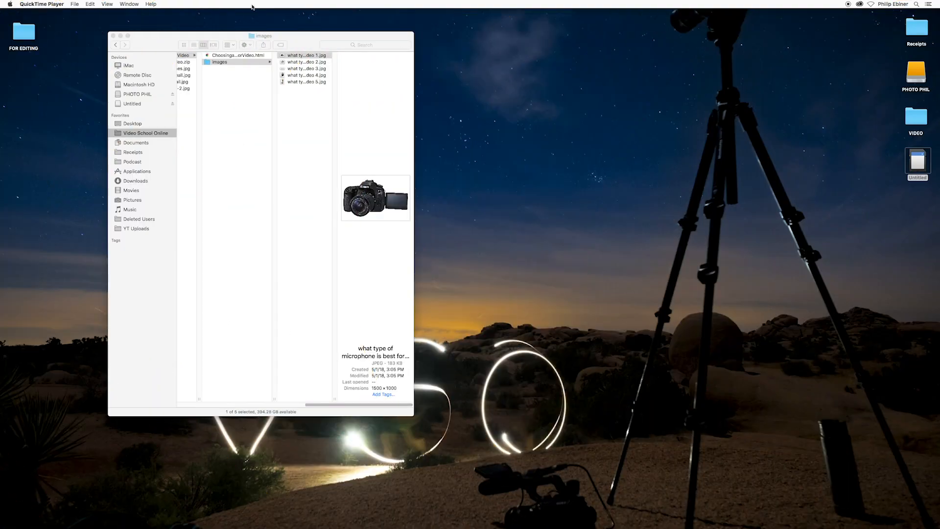
# Preview the camera, headphones and shotgun microphone photos in Finder
pyautogui.click(305, 56)
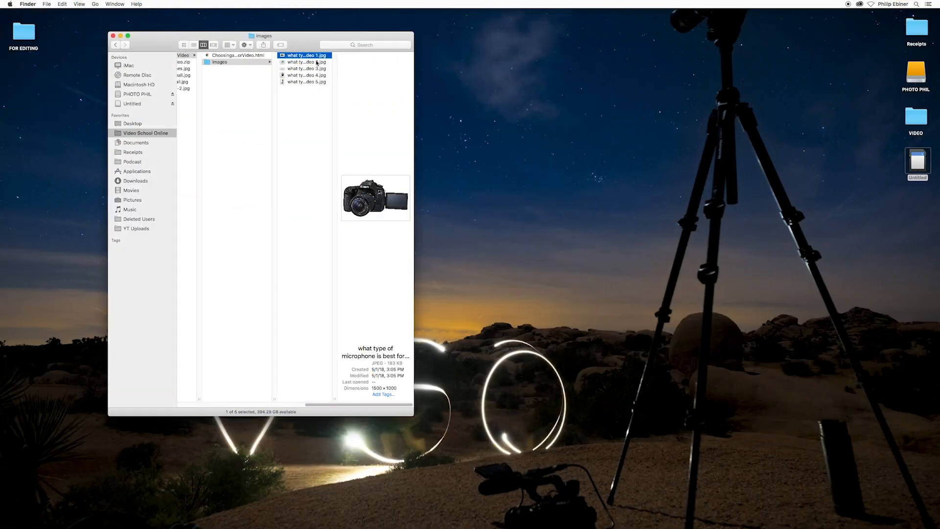
pyautogui.click(305, 75)
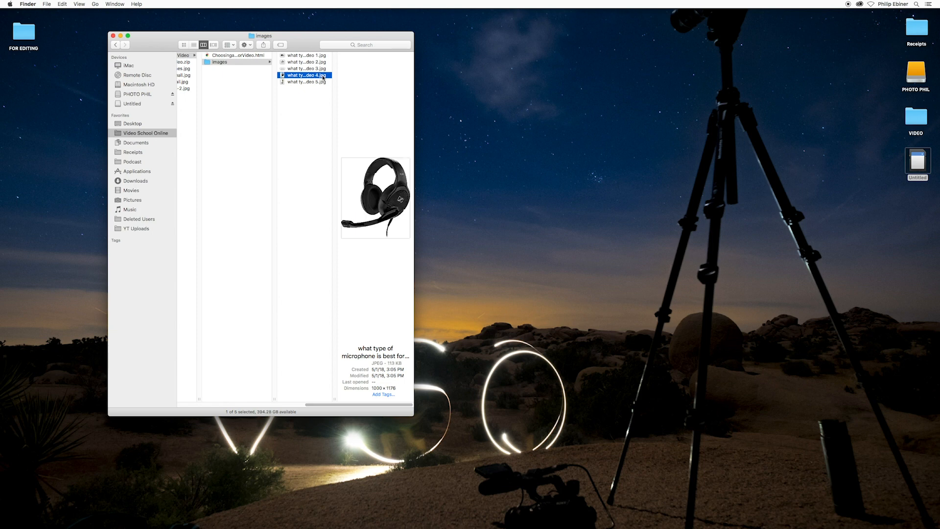
pyautogui.click(305, 82)
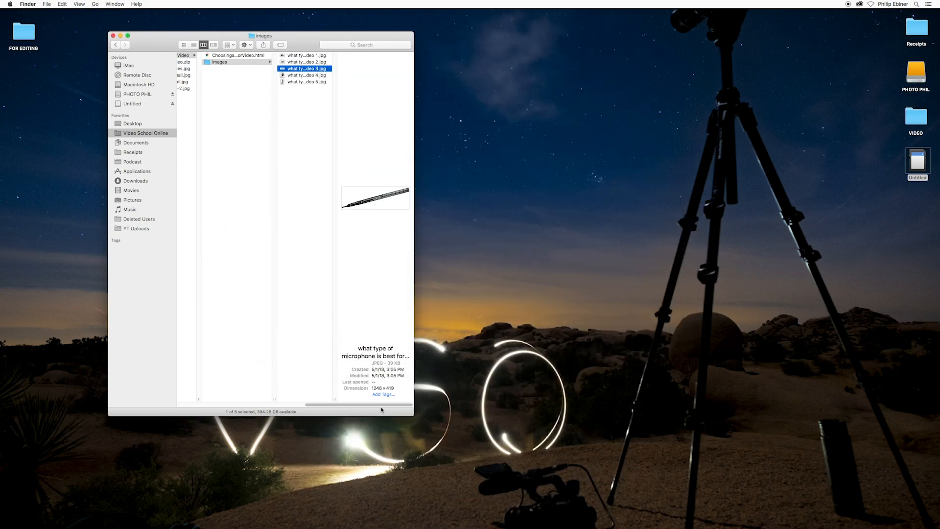
pyautogui.moveTo(371, 390)
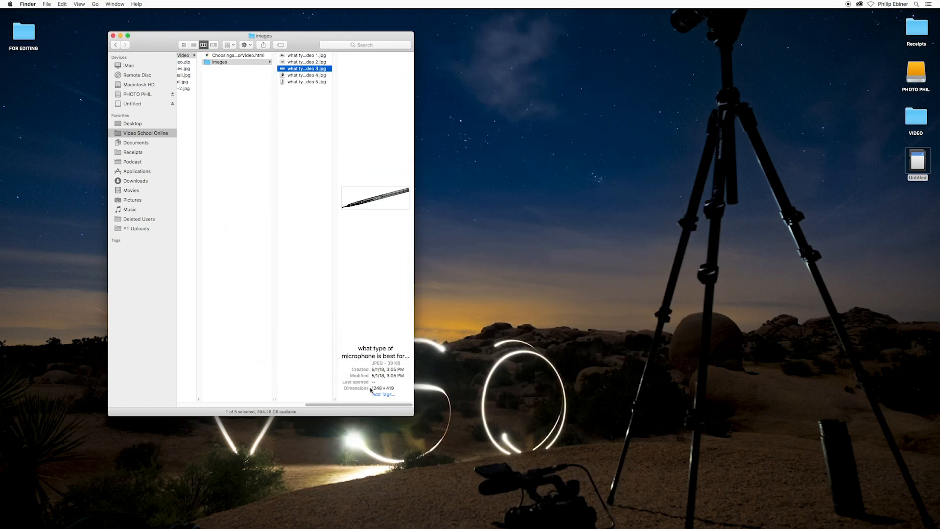
pyautogui.click(305, 75)
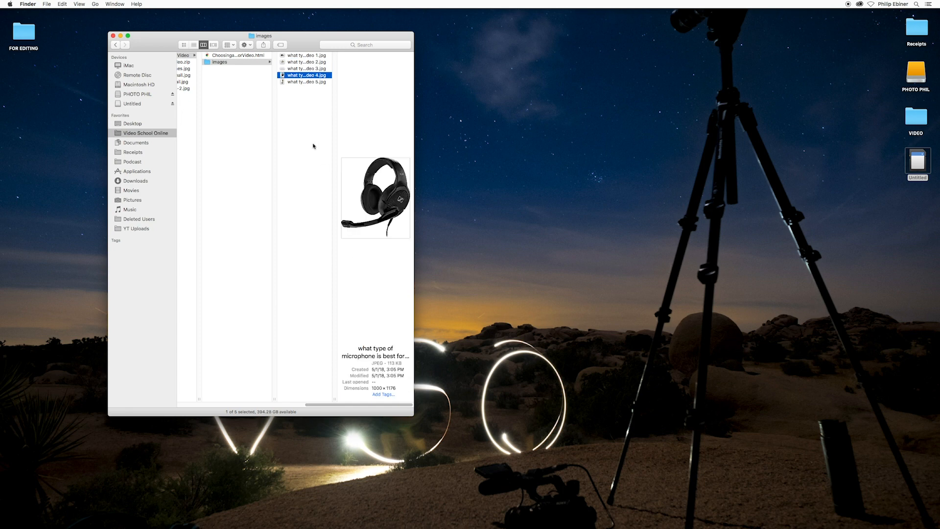
pyautogui.moveTo(339, 85)
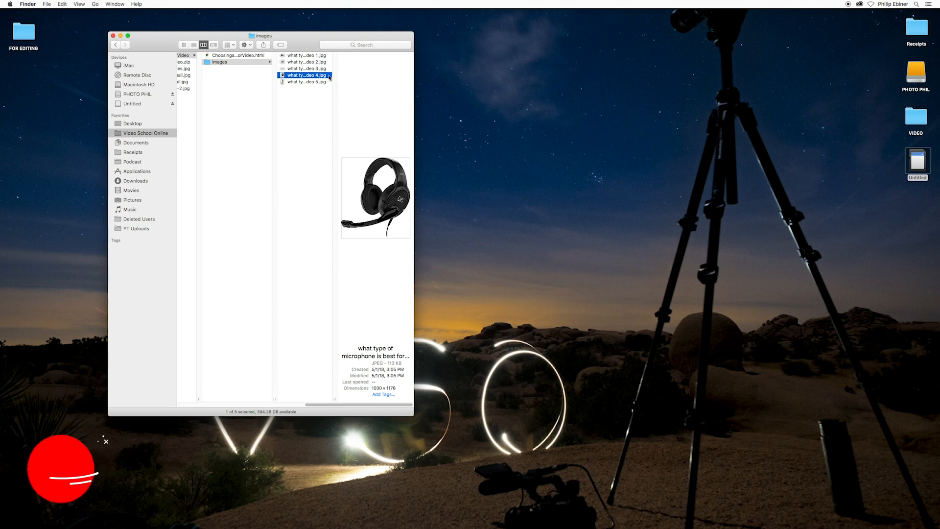
# Select all five product photos and open them together in Preview
pyautogui.press('cmd+a')
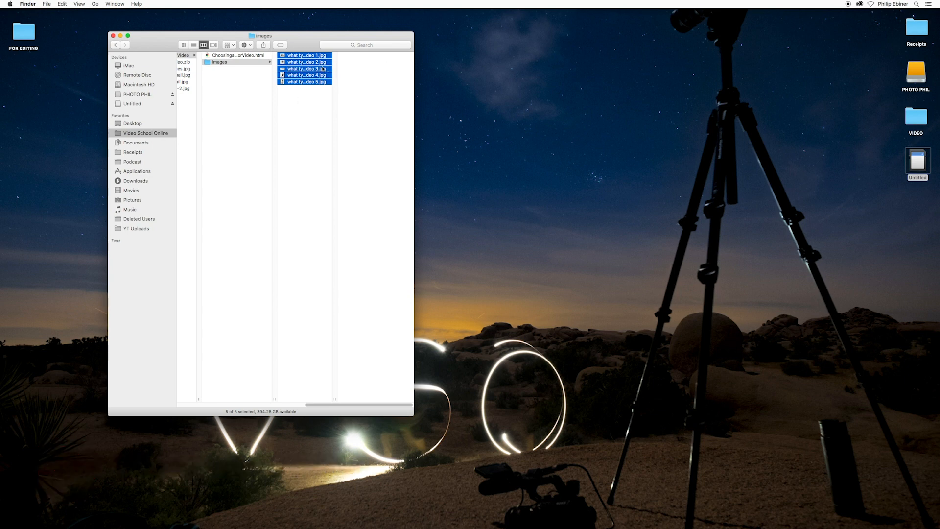
pyautogui.rightClick(306, 68)
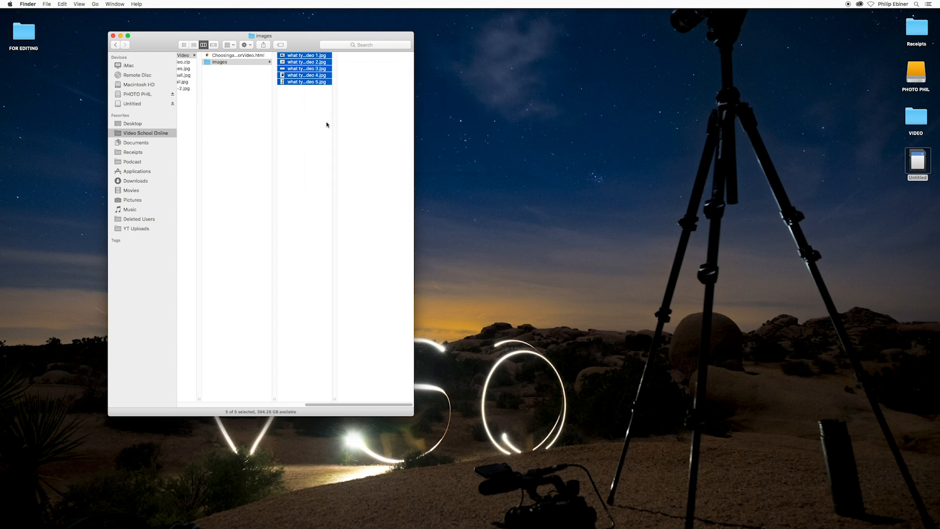
pyautogui.doubleClick(304, 56)
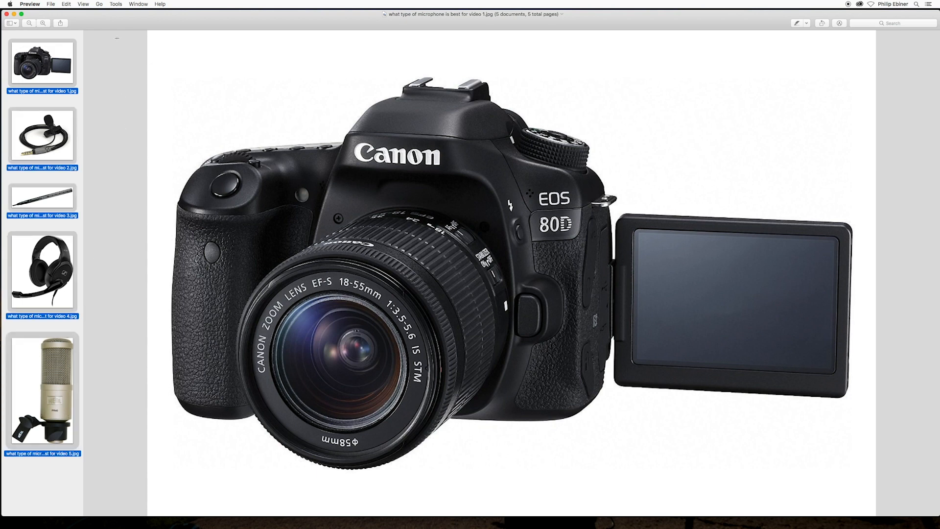
# Open Adjust Size, check the Fit Into presets, then start editing the Width field
pyautogui.click(115, 4)
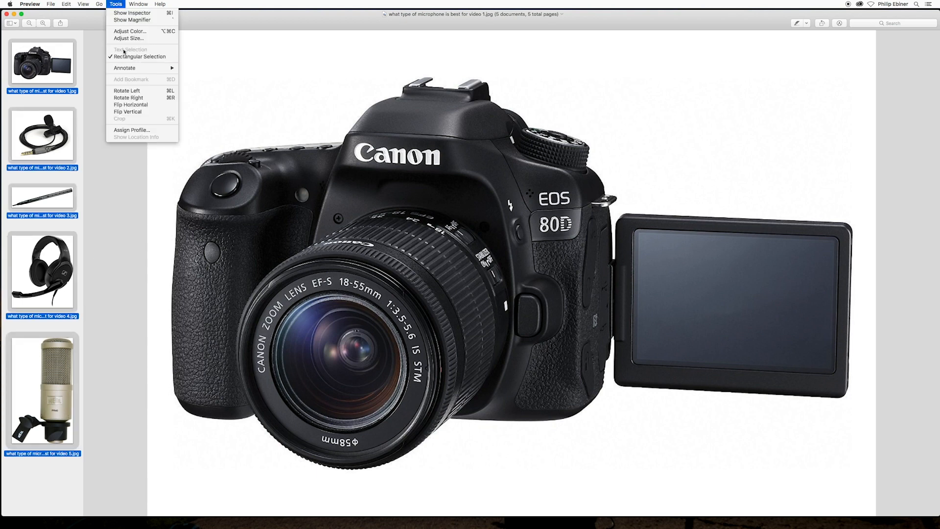
pyautogui.click(128, 38)
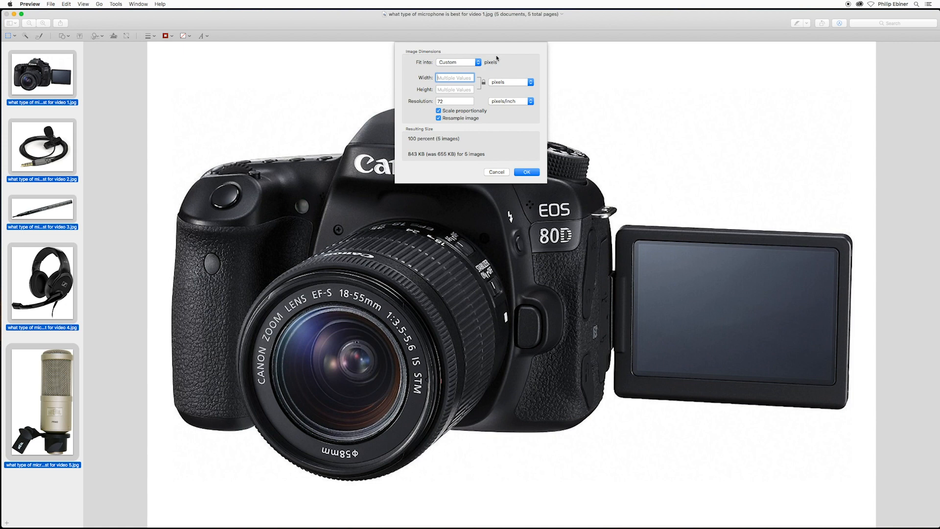
pyautogui.moveTo(505, 82)
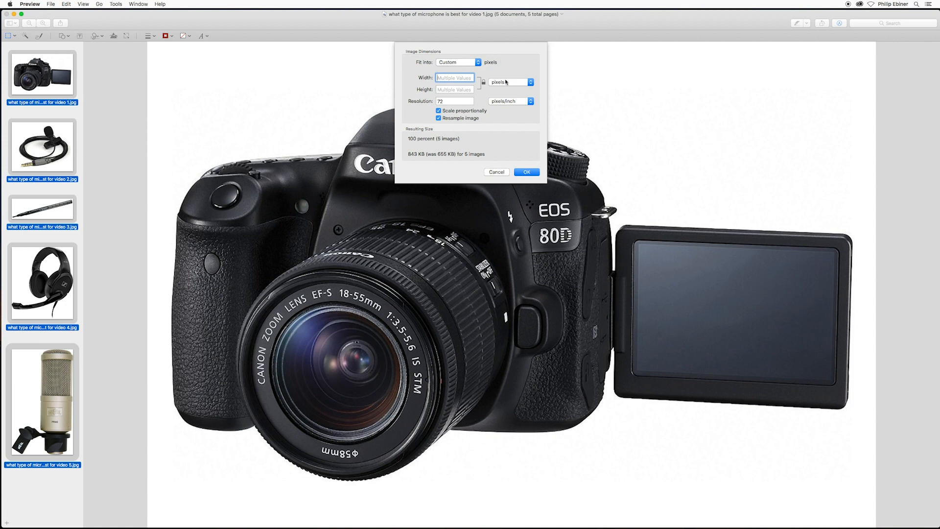
pyautogui.click(457, 62)
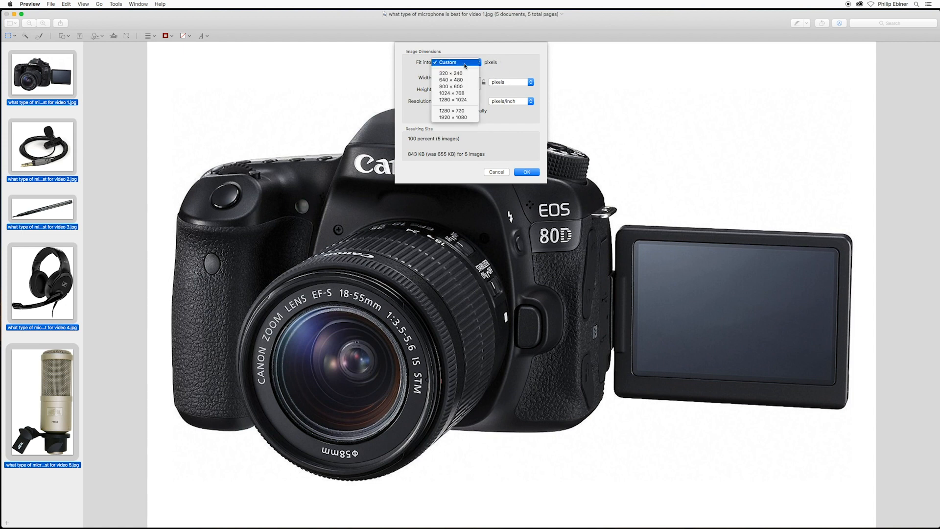
pyautogui.moveTo(495, 56)
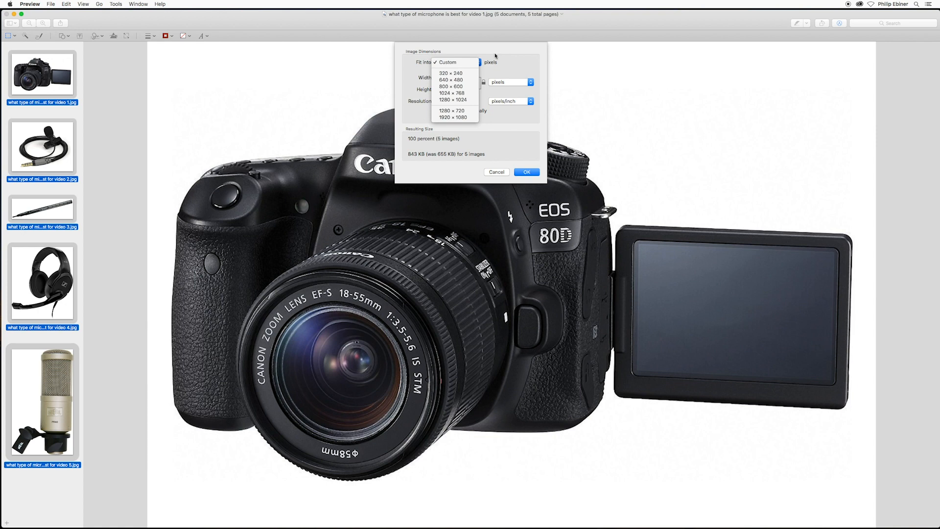
pyautogui.moveTo(451, 73)
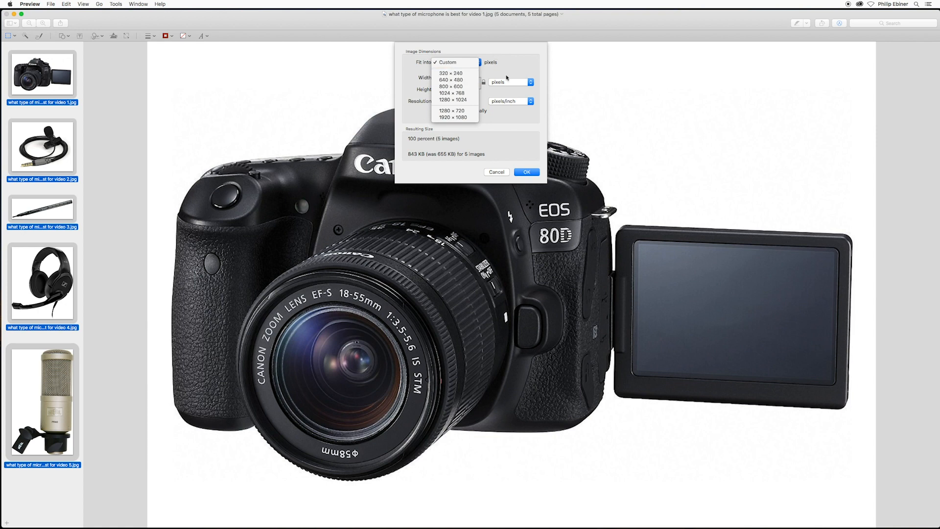
pyautogui.click(457, 62)
pyautogui.write('5')
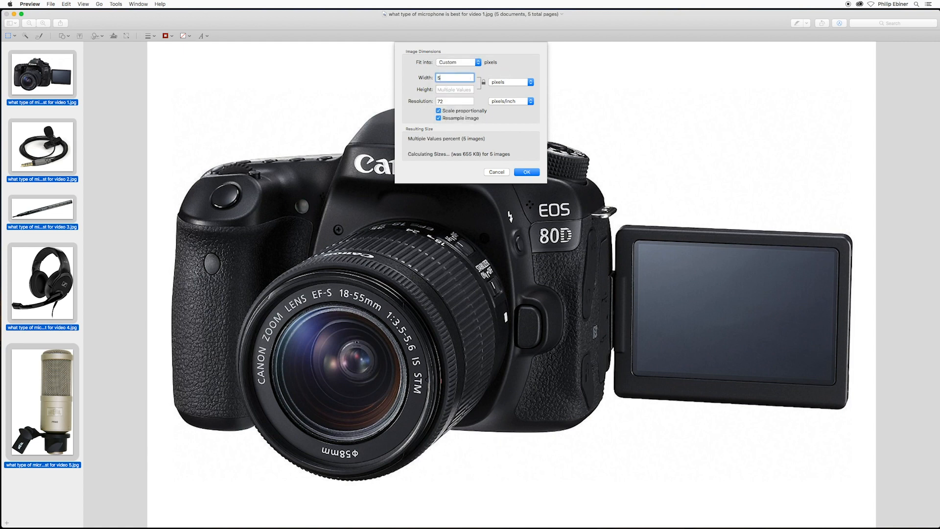
# Enter 500 pixels as the width for all five photos
pyautogui.write('00')
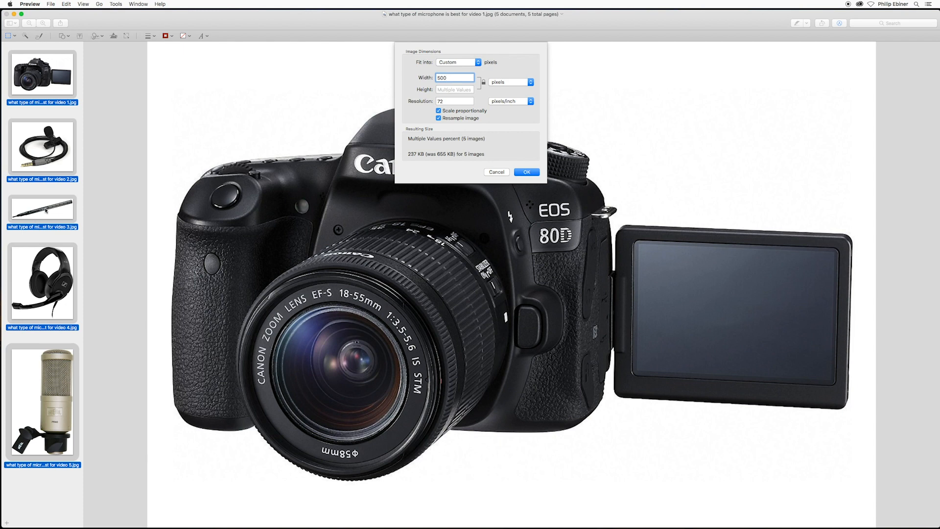
pyautogui.moveTo(475, 78)
pyautogui.write('150')
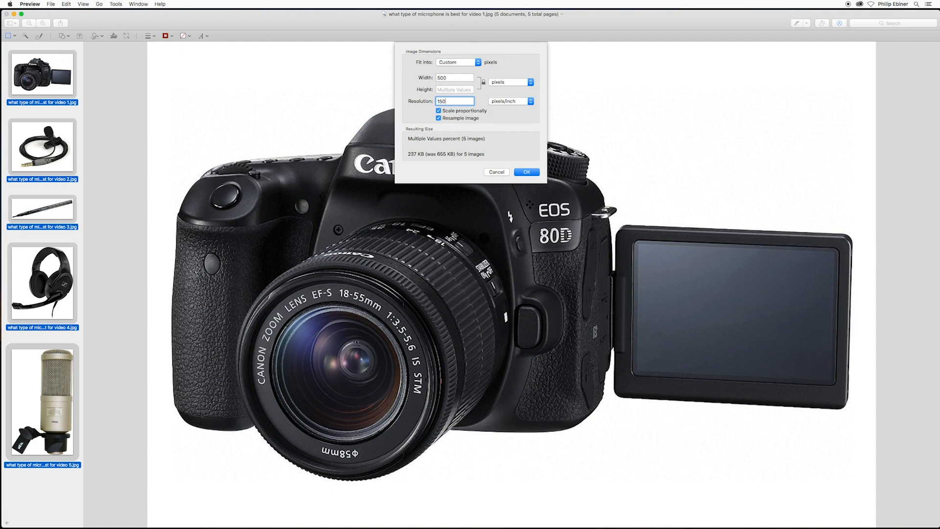
pyautogui.moveTo(570, 74)
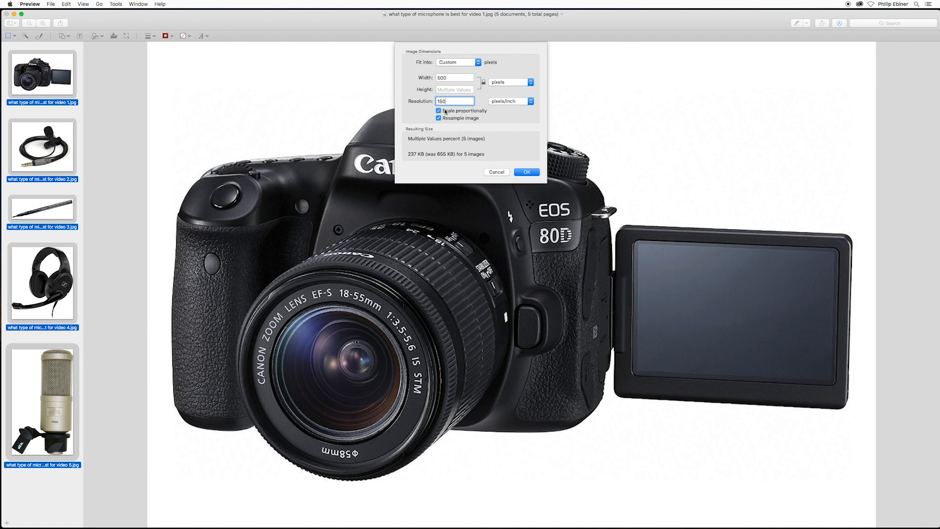
# Confirm pixels as the width unit and apply the 500-pixel resize
pyautogui.click(509, 82)
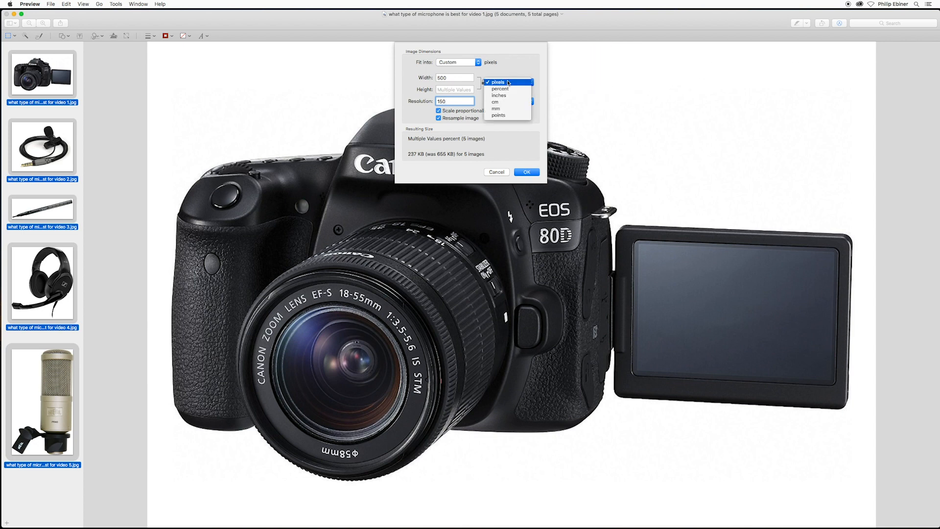
pyautogui.moveTo(506, 116)
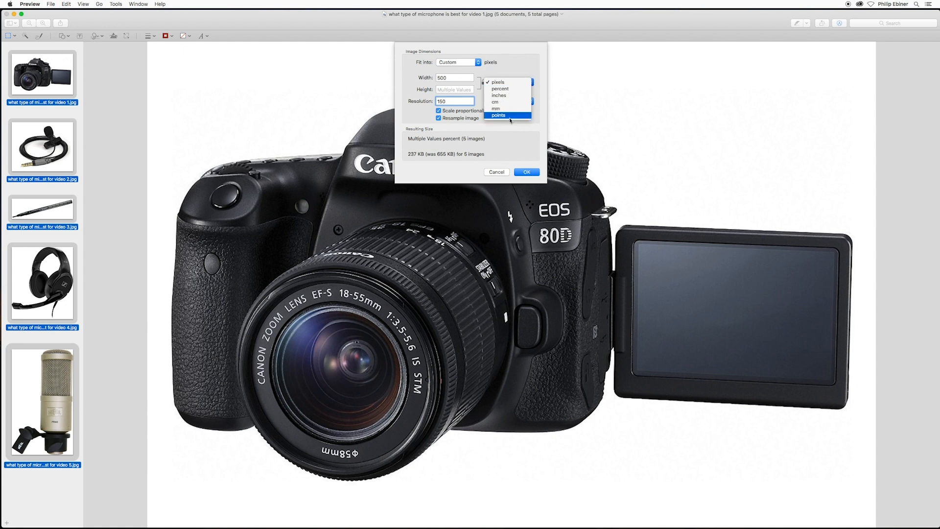
pyautogui.moveTo(513, 96)
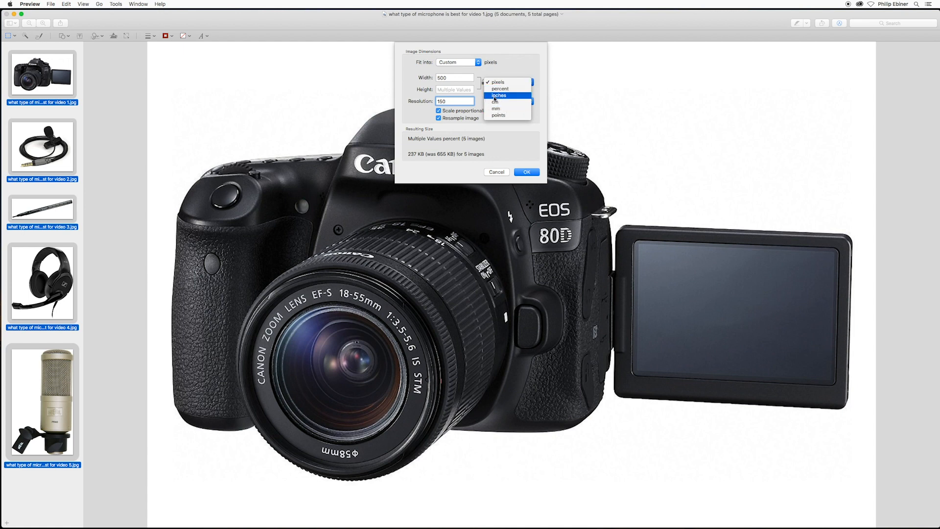
pyautogui.moveTo(506, 101)
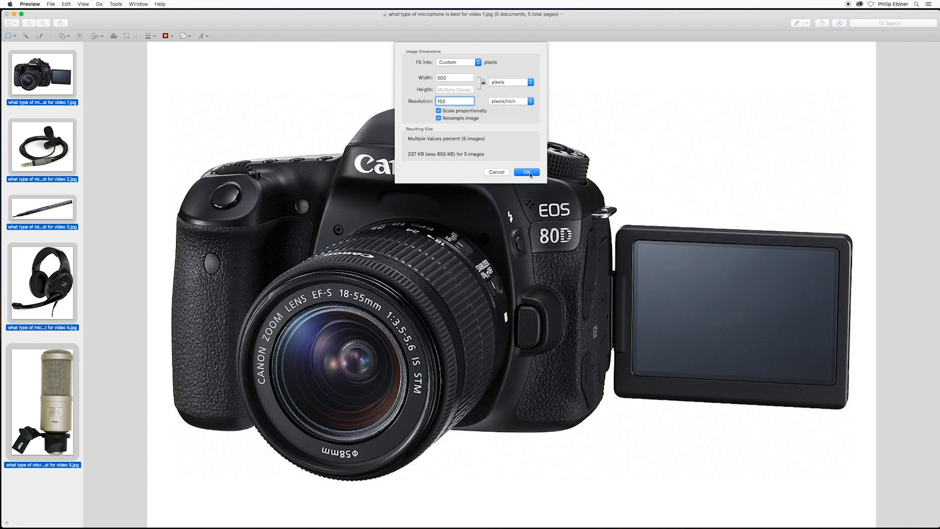
pyautogui.click(526, 172)
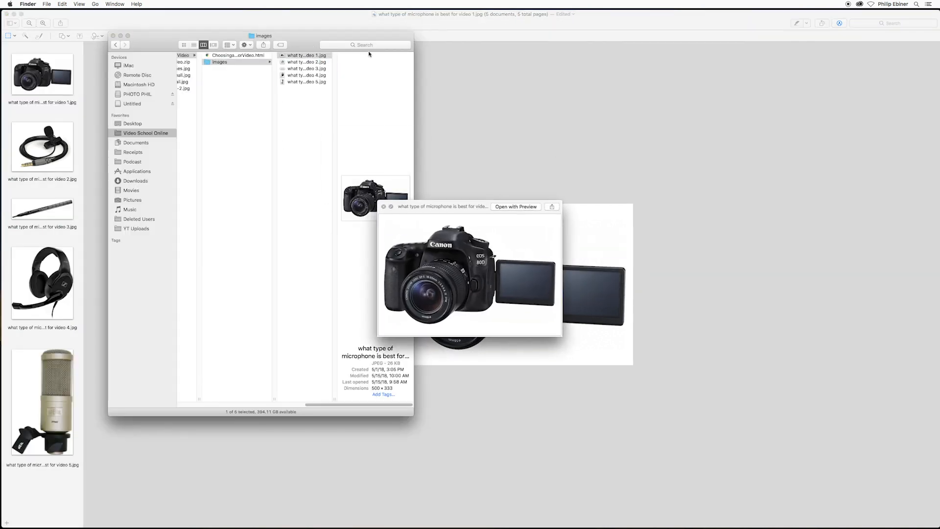
# Check the headphones, shotgun, lavalier and studio microphone photos are 500 pixels wide
pyautogui.click(306, 75)
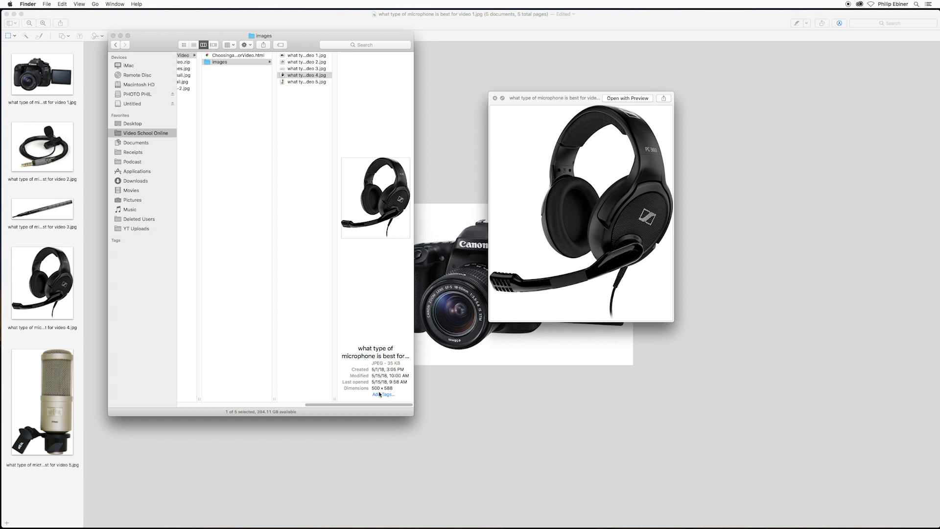
pyautogui.click(305, 67)
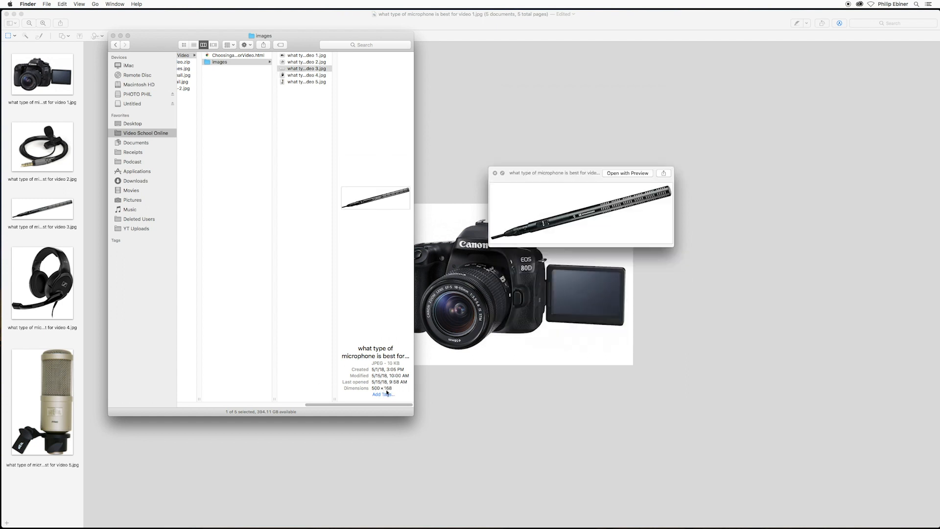
pyautogui.click(306, 61)
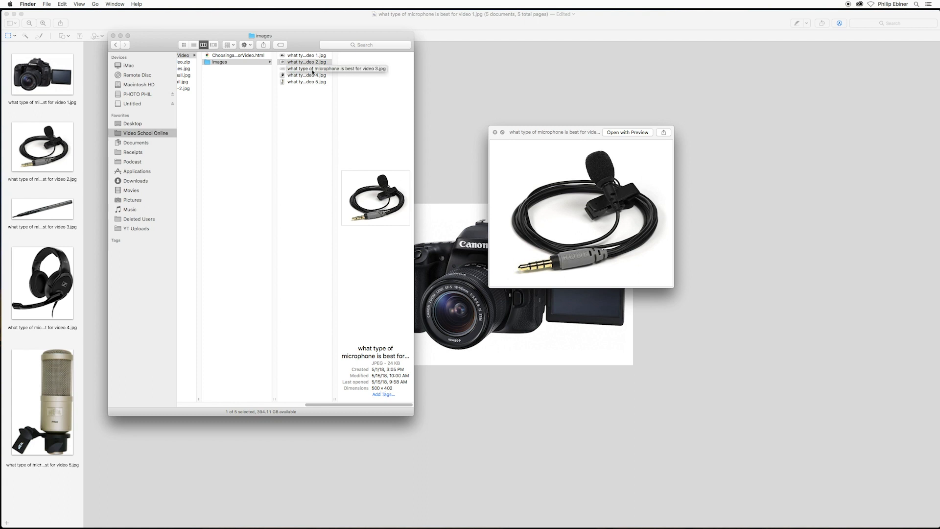
pyautogui.click(336, 55)
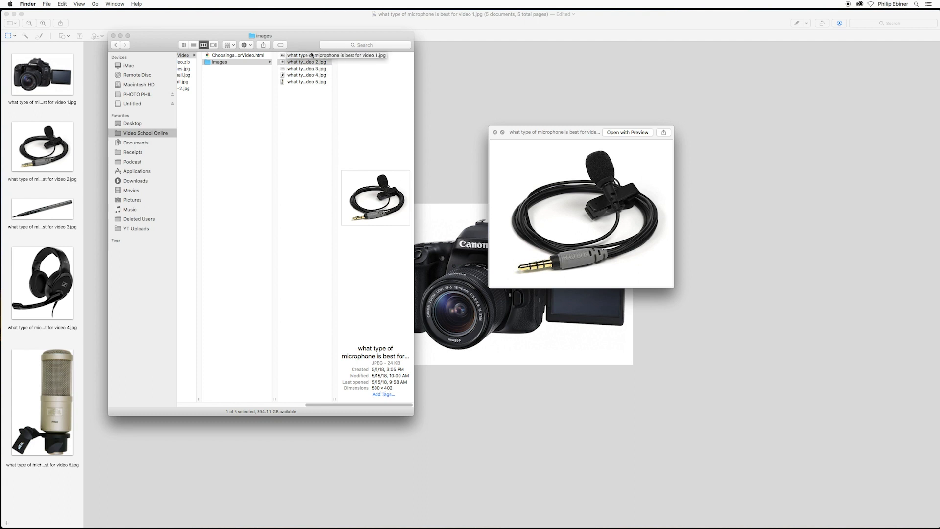
pyautogui.click(305, 68)
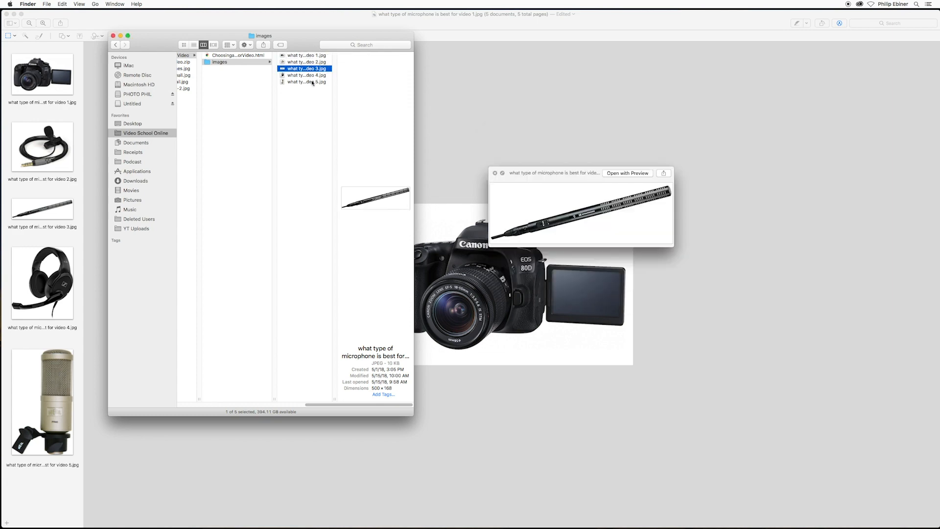
pyautogui.click(306, 82)
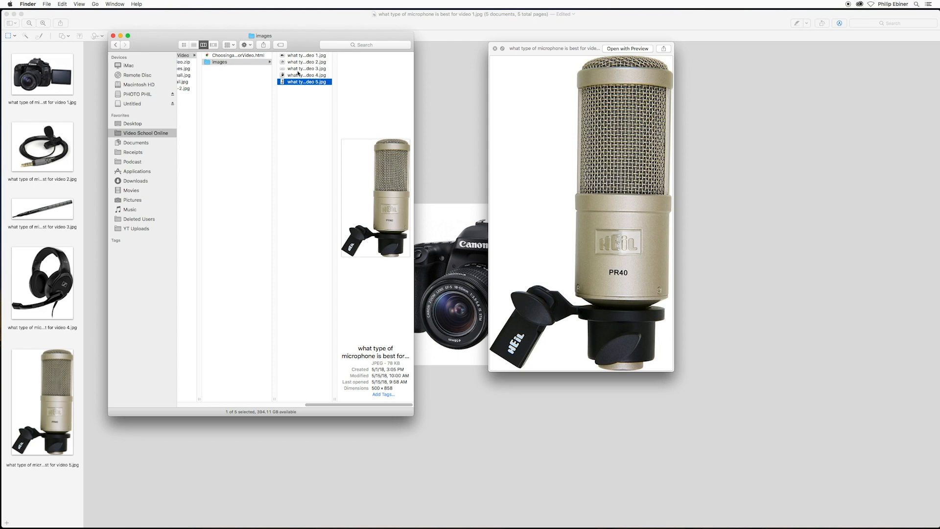
pyautogui.moveTo(298, 73)
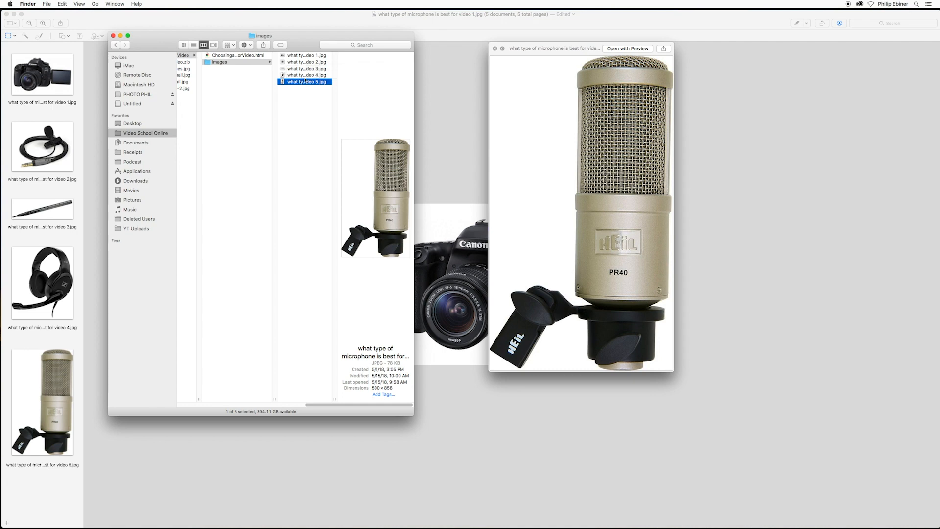
pyautogui.moveTo(306, 75)
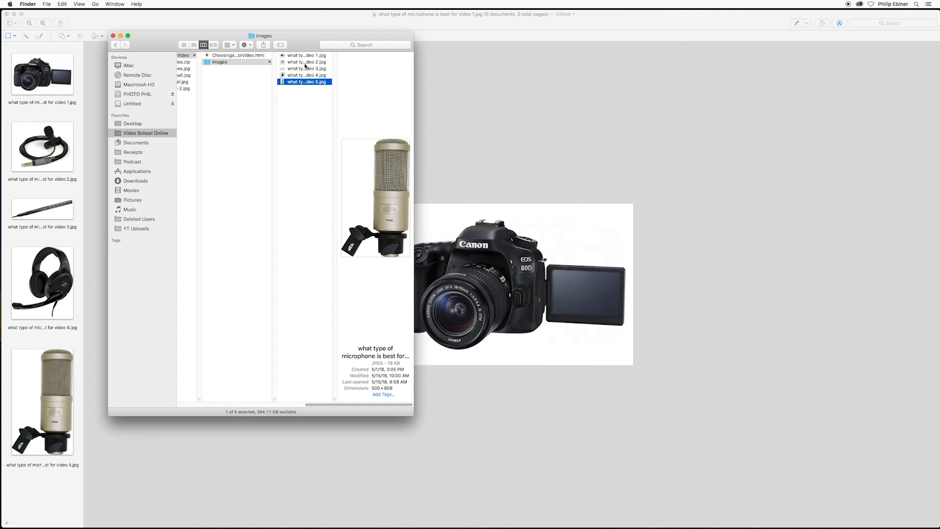
pyautogui.click(304, 74)
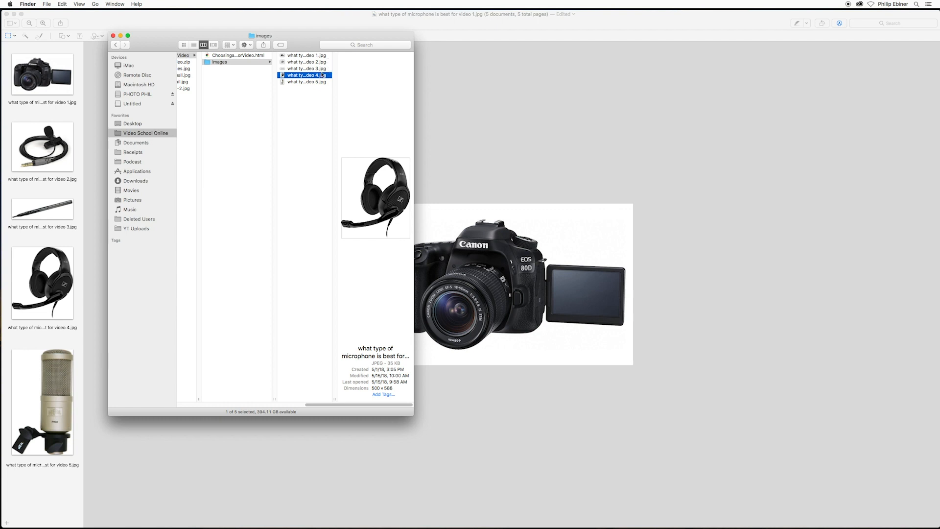
pyautogui.doubleClick(305, 75)
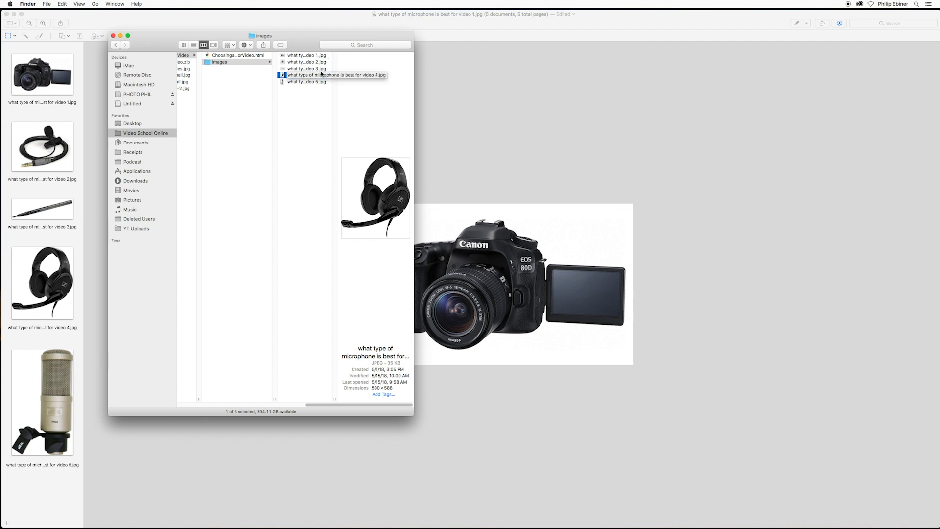